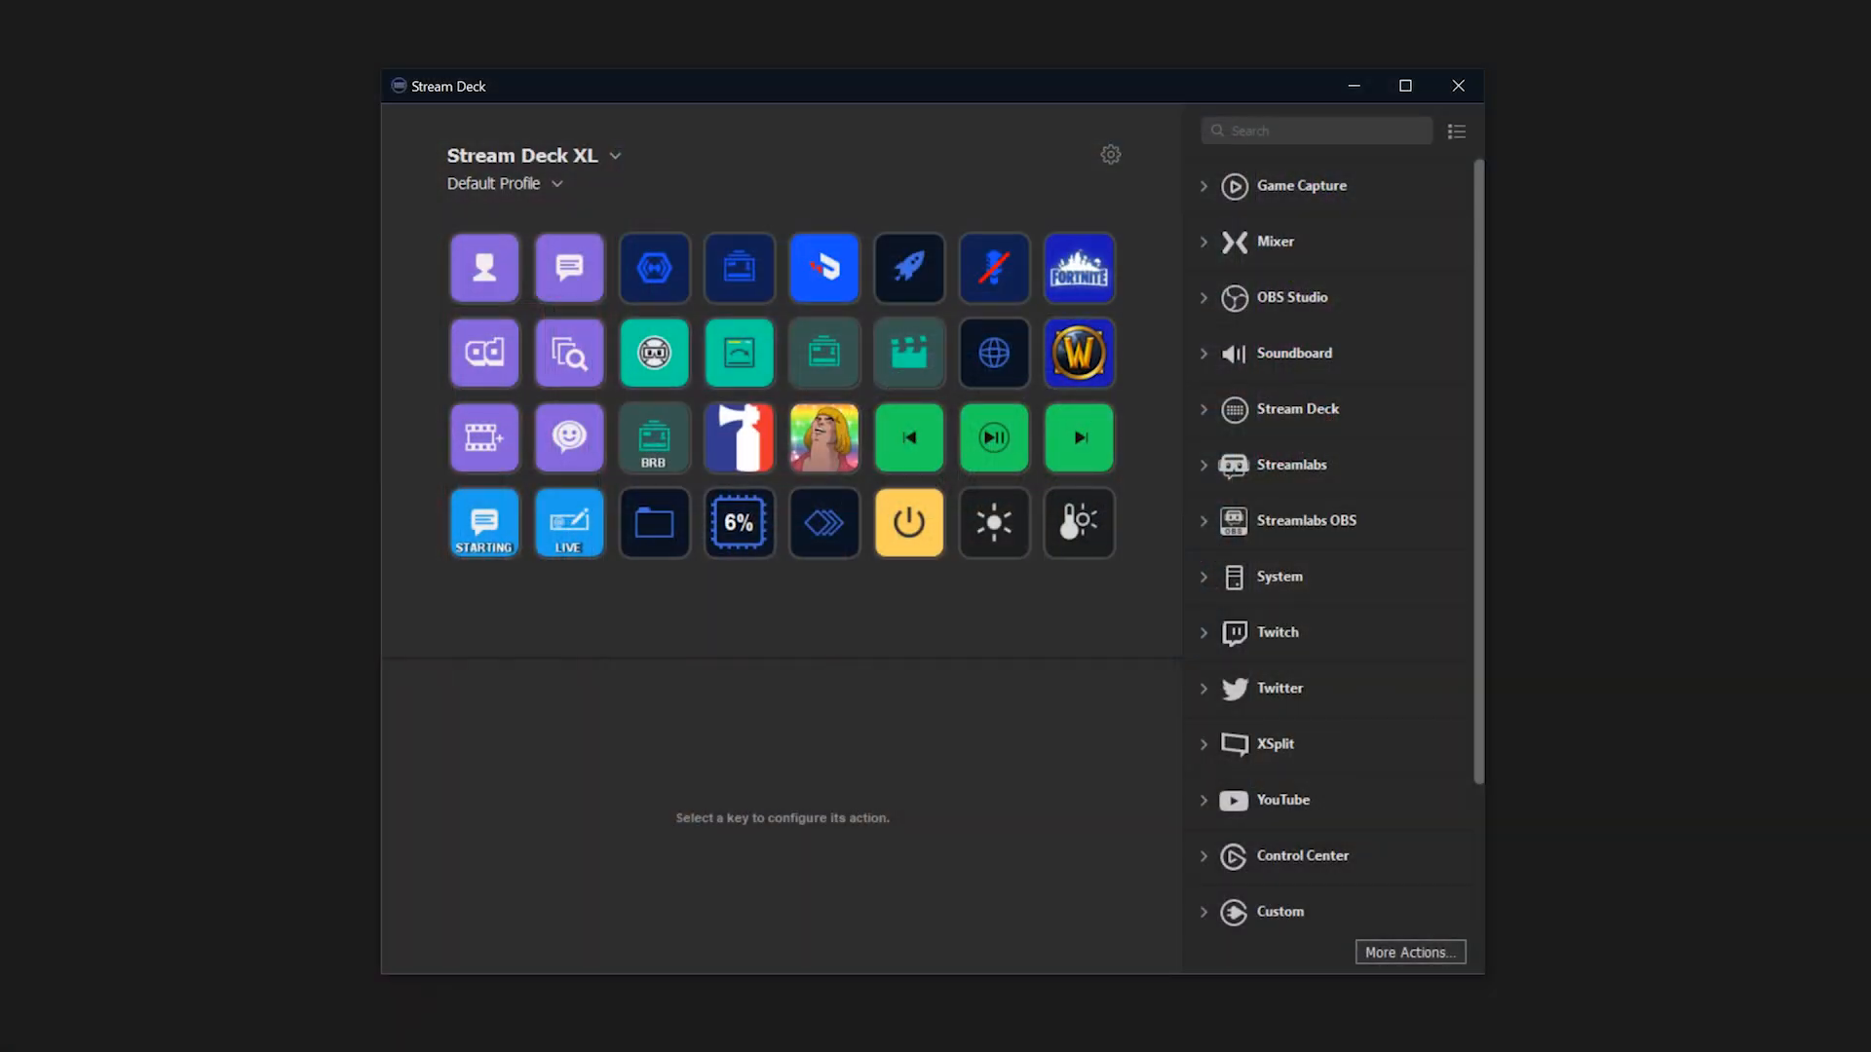
# Open the More Actions plugin catalogue showing popular plugins like CPU, Voicemod and Spotify.
pyautogui.click(1410, 952)
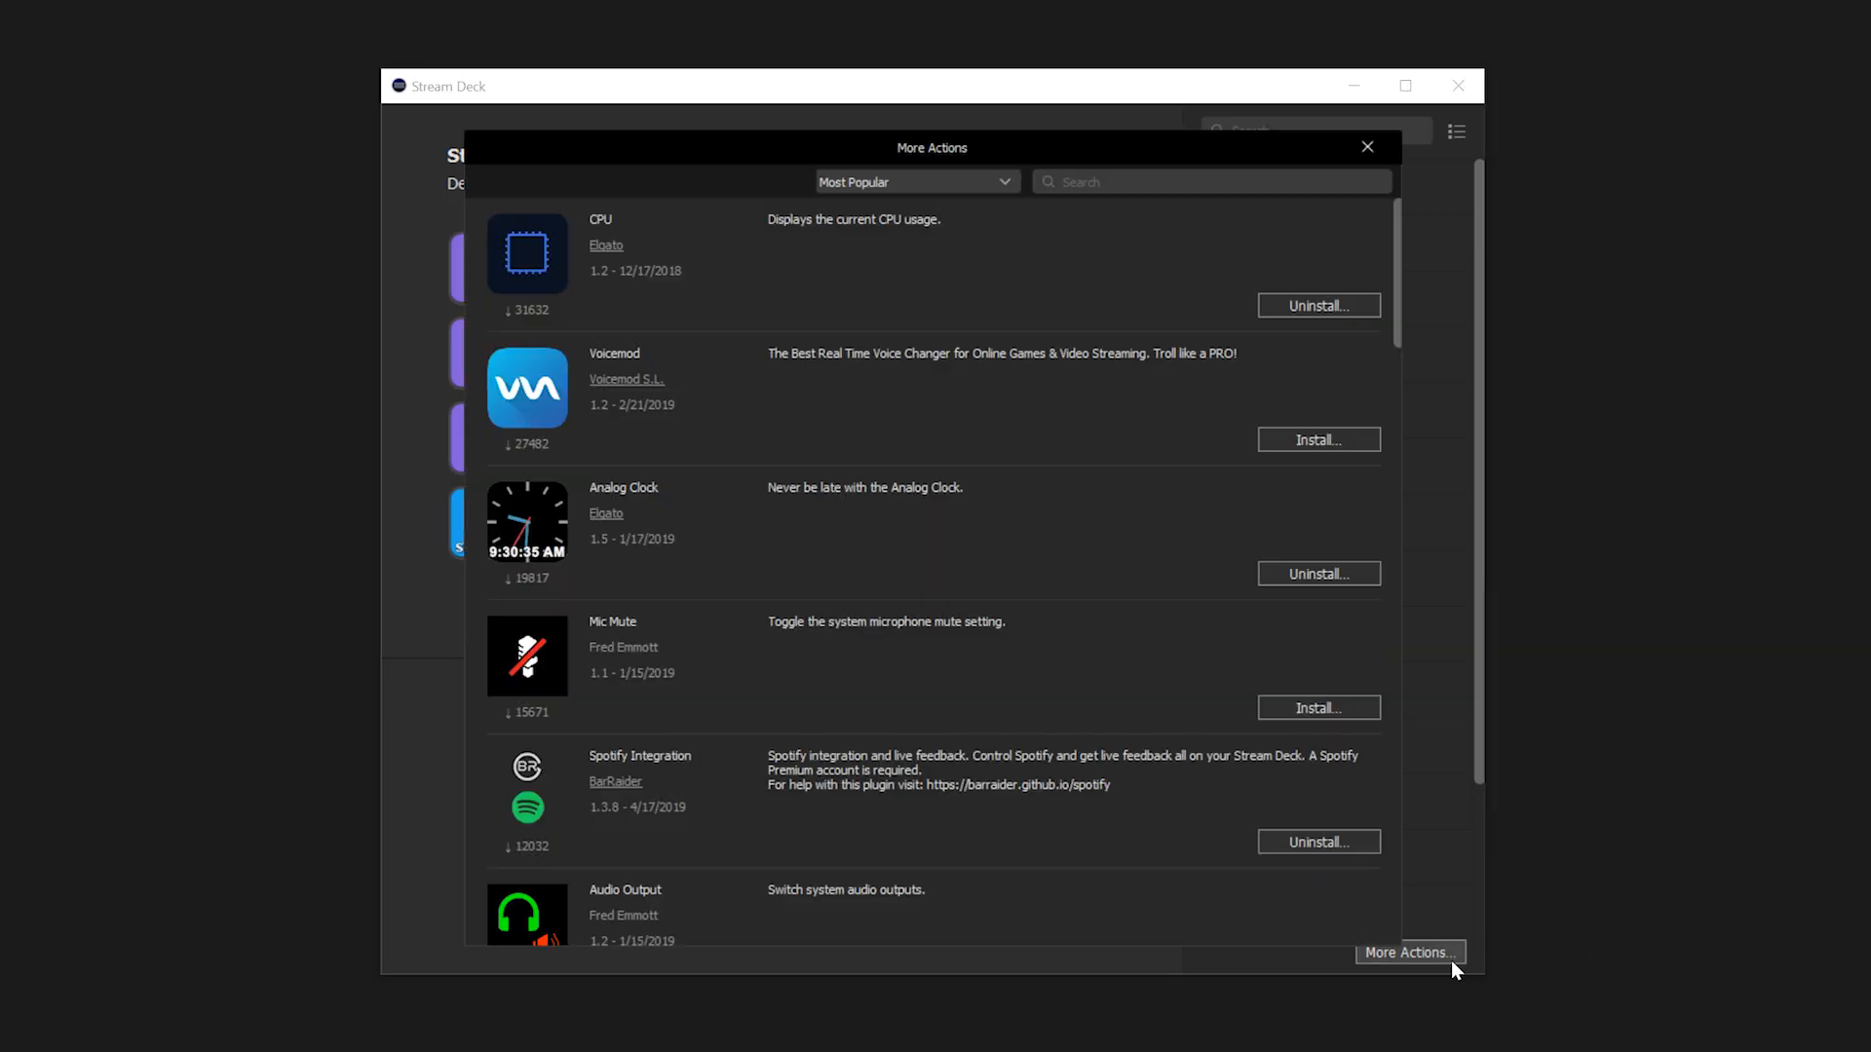
pyautogui.moveTo(1399, 265)
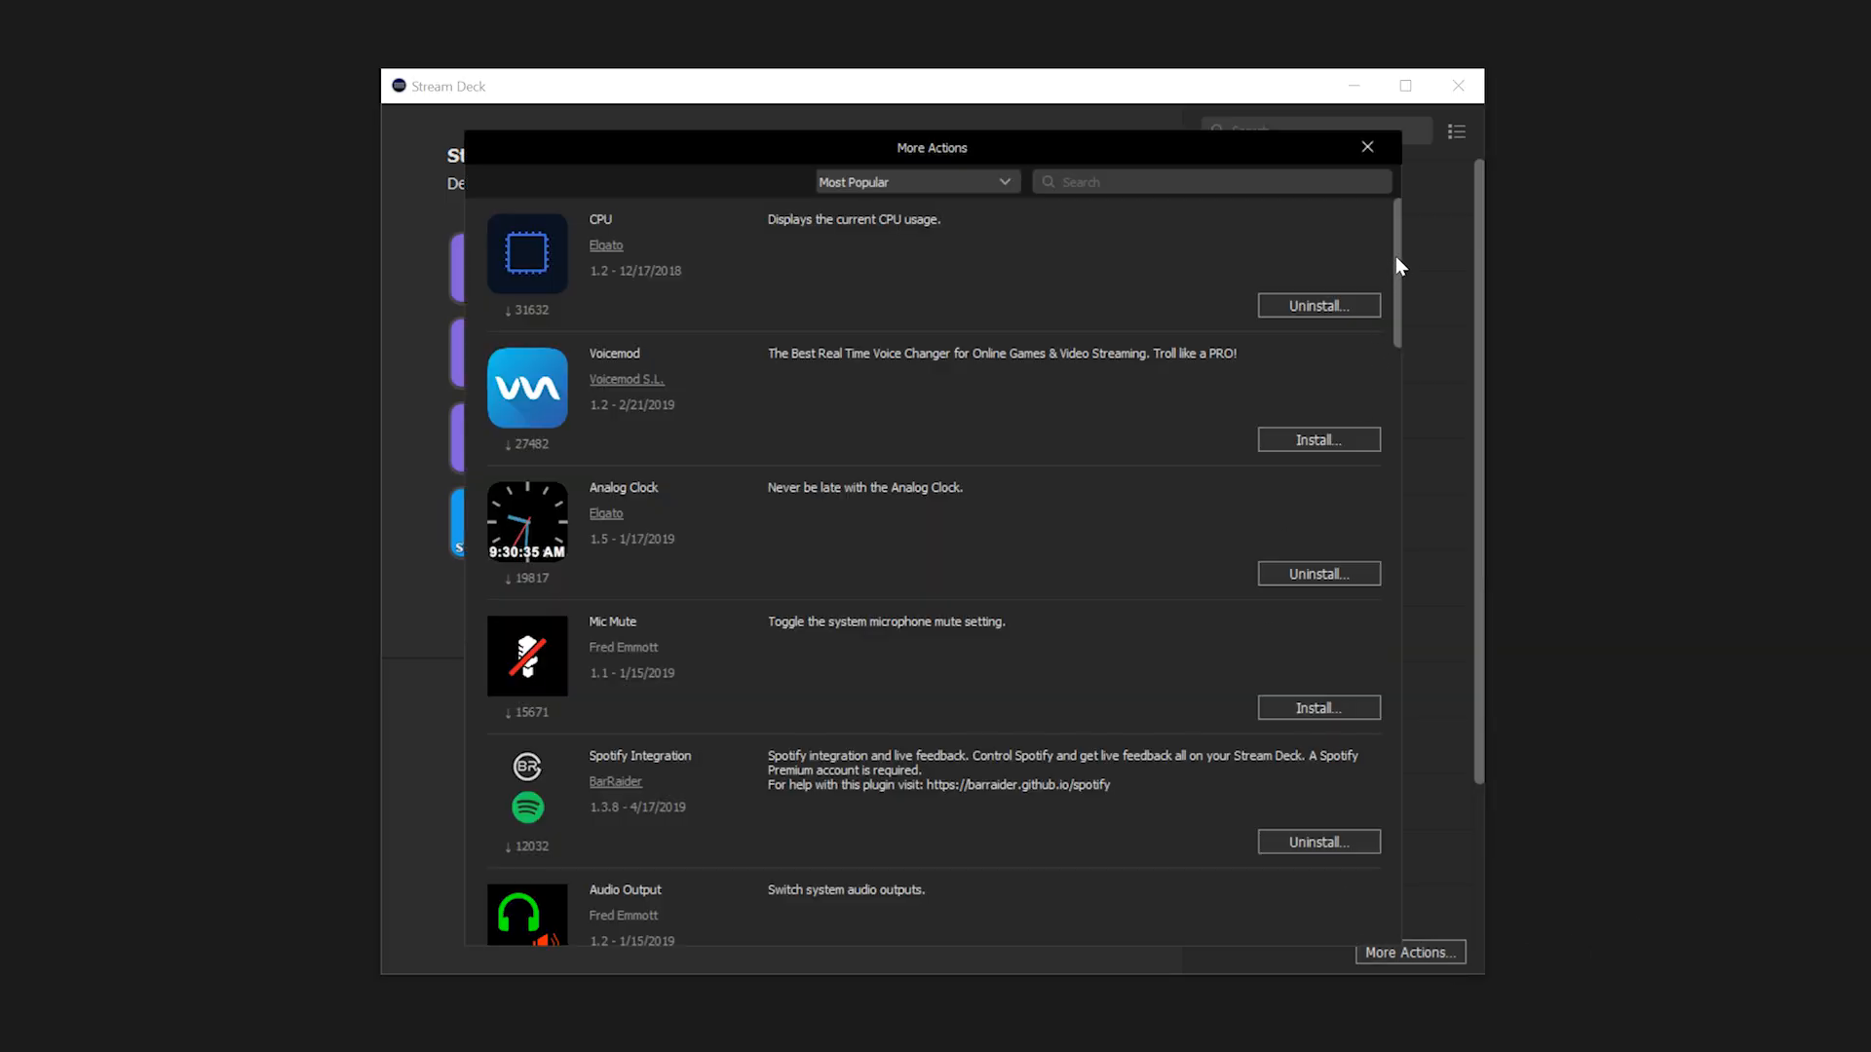
# Scroll down the plugin list to reveal Counter, VoiceMeeter Integration, ShadowPlay and Stopwatch.
pyautogui.scroll(-3)
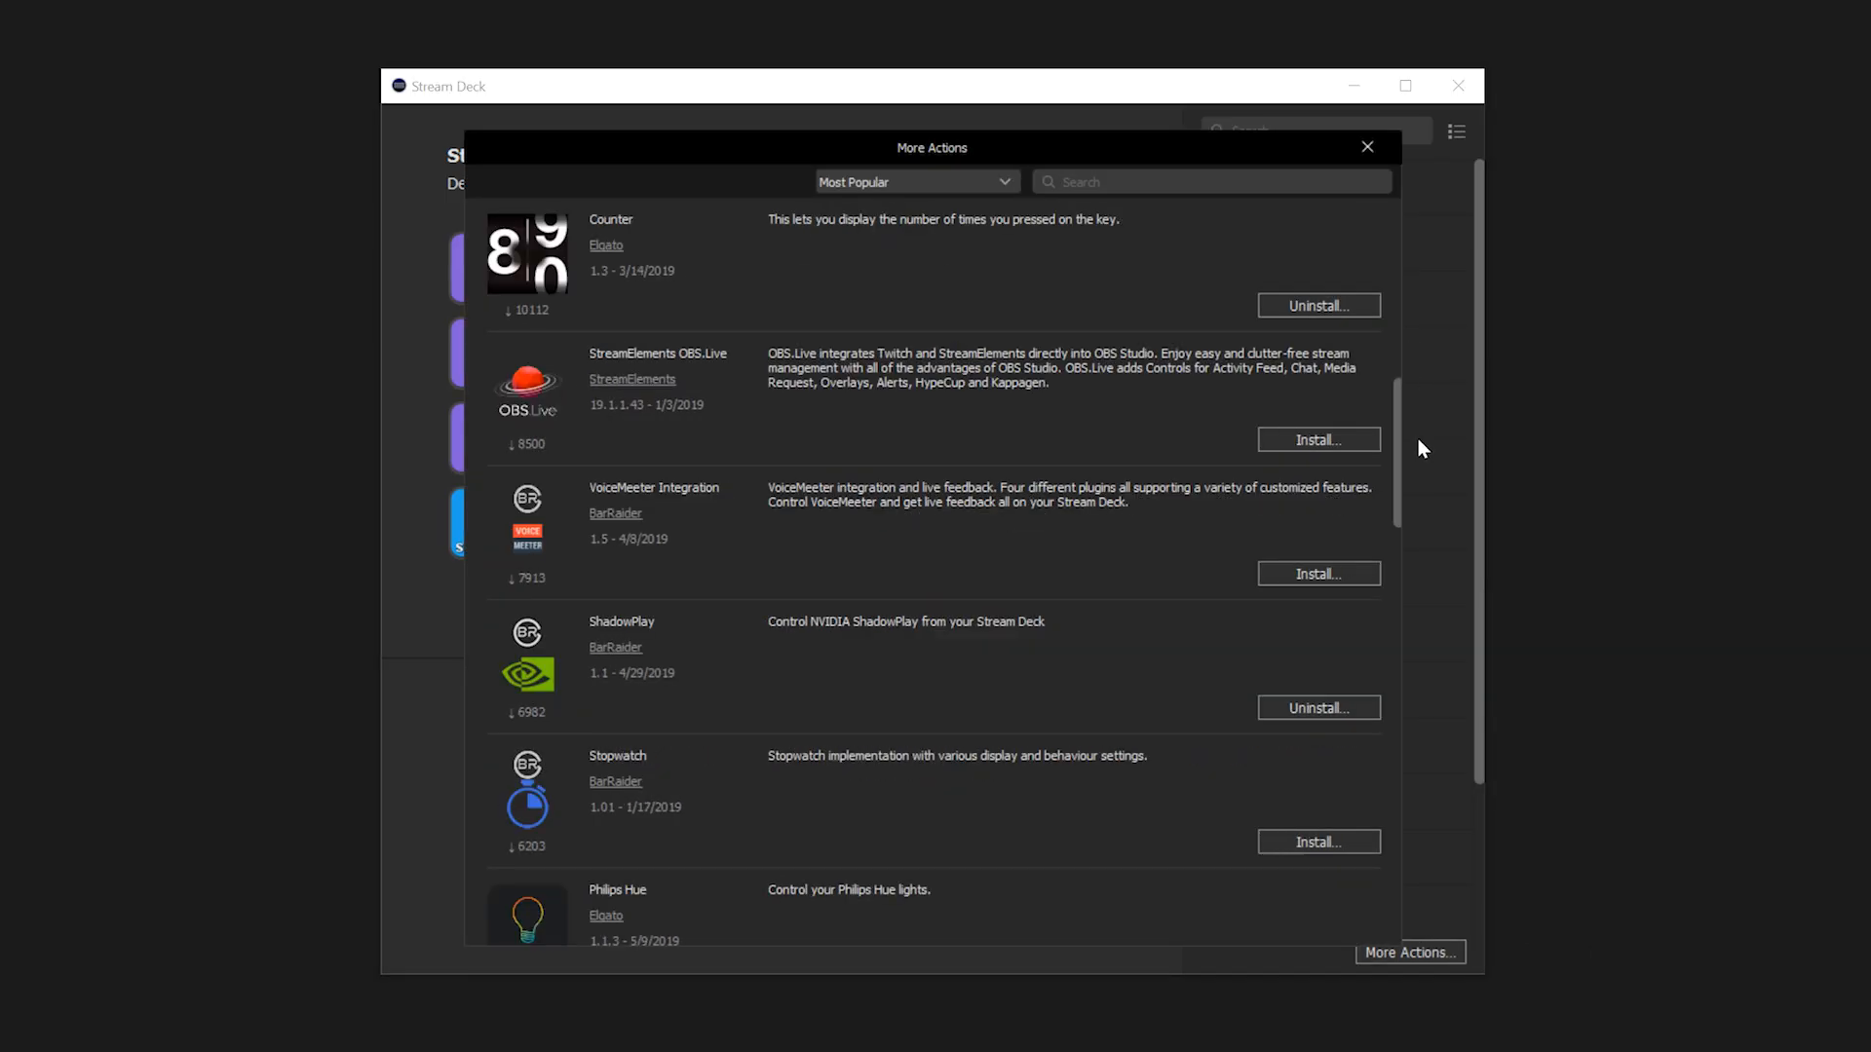